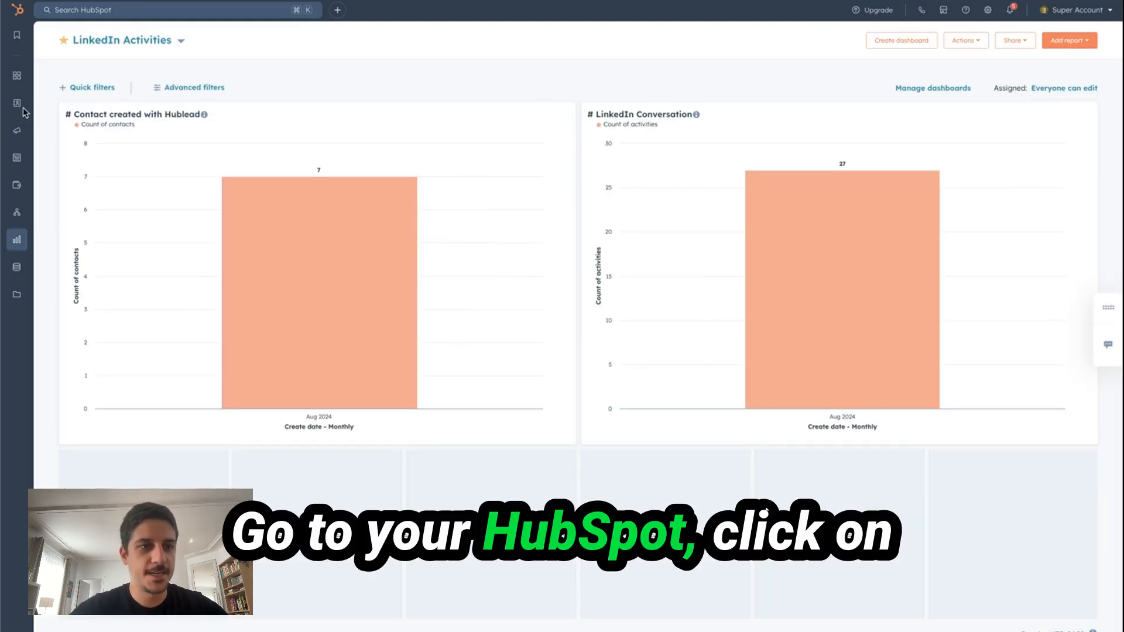
Go from the dashboard to the Marketing Email list via the sidebar.
{"action": "left_click", "coordinate": [42, 130]}
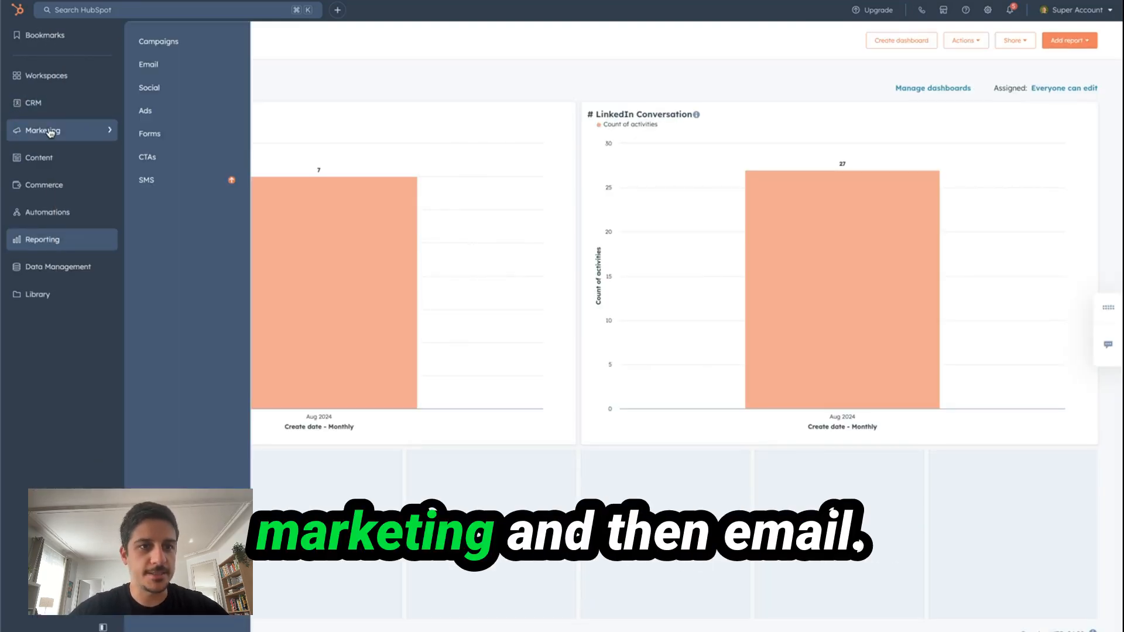
{"action": "mouse_move", "coordinate": [148, 65]}
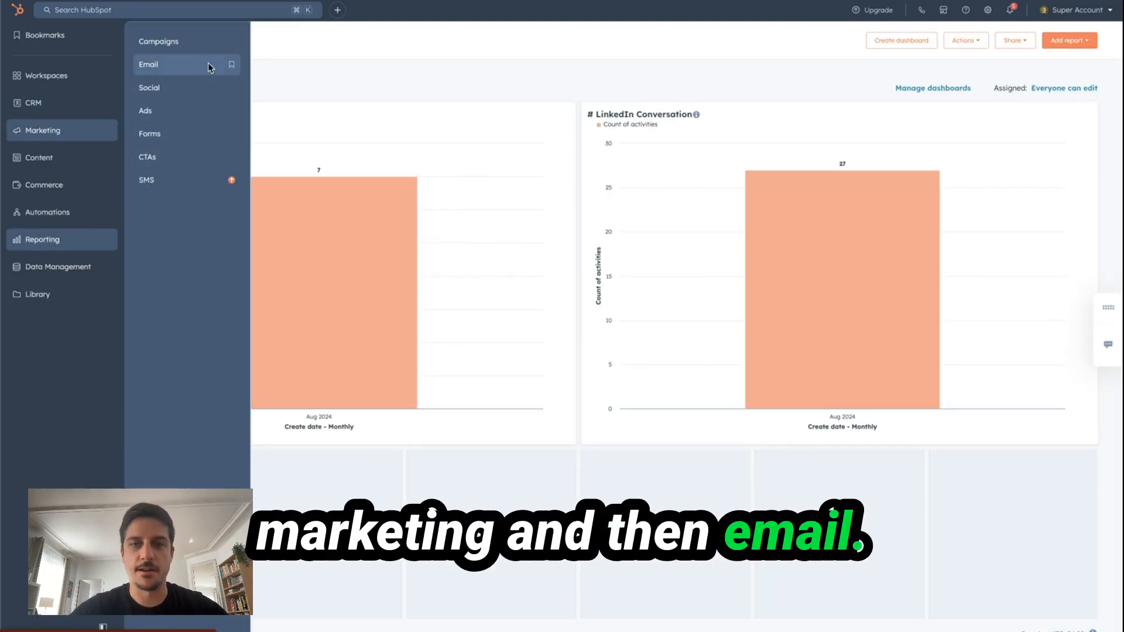
{"action": "left_click", "coordinate": [148, 65]}
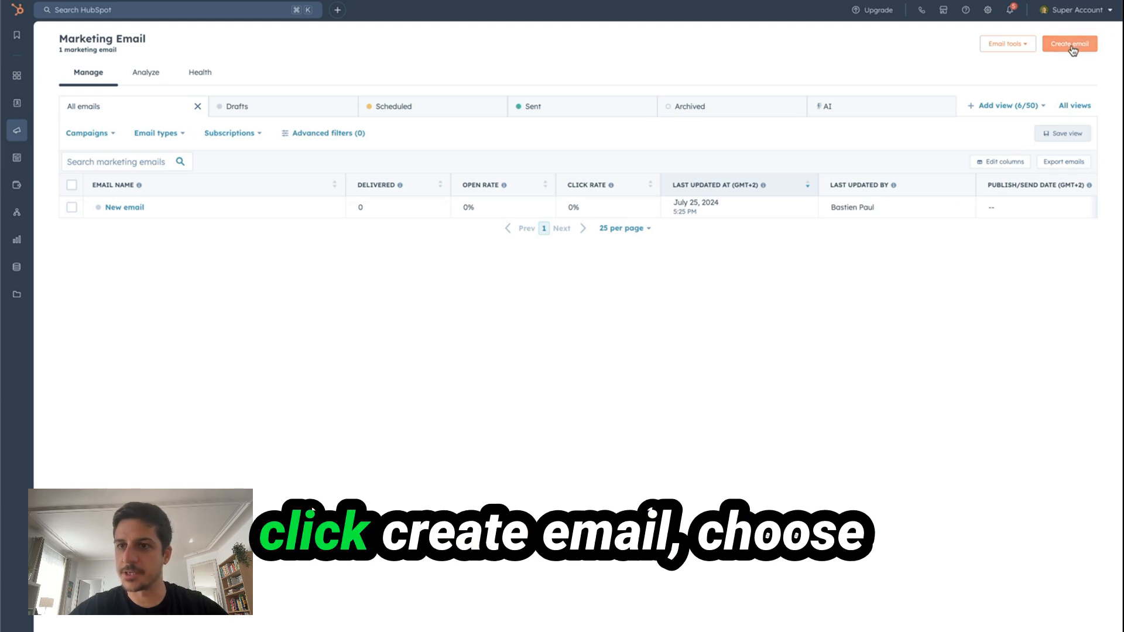
Create a new automated email with subject line 'subject line' and publish it.
{"action": "left_click", "coordinate": [1069, 44]}
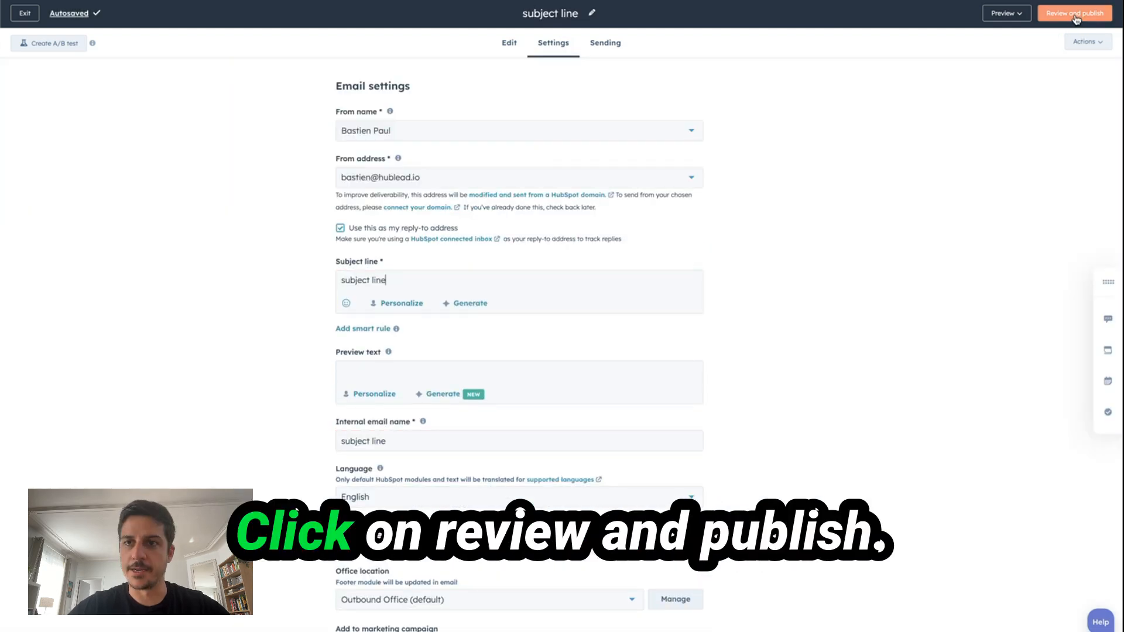
{"action": "left_click", "coordinate": [1073, 13]}
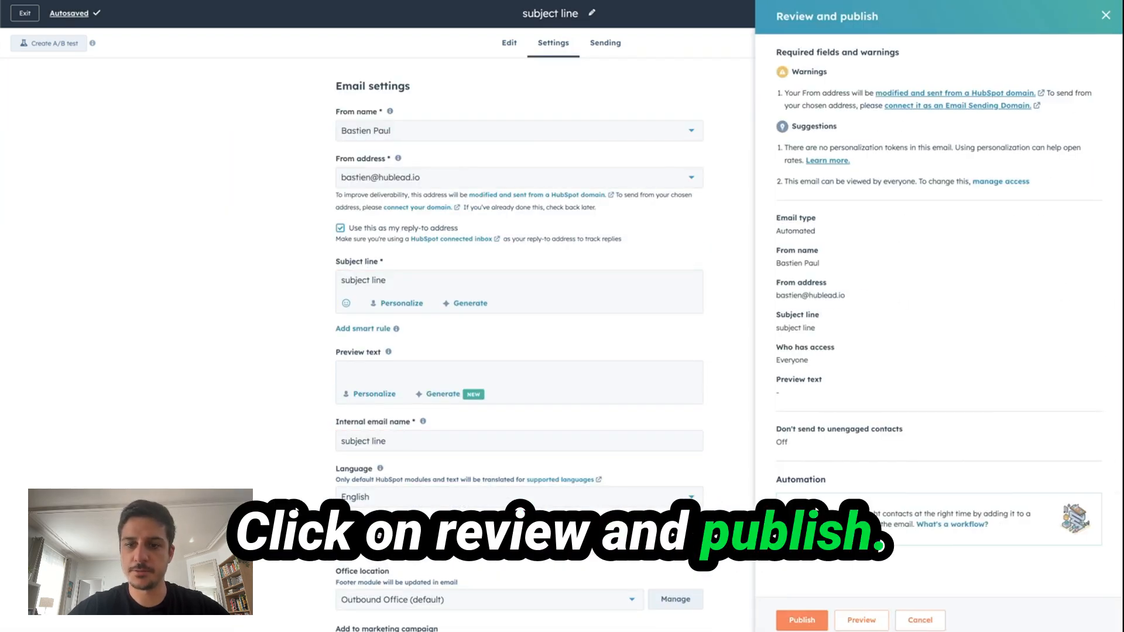
{"action": "left_click", "coordinate": [800, 621]}
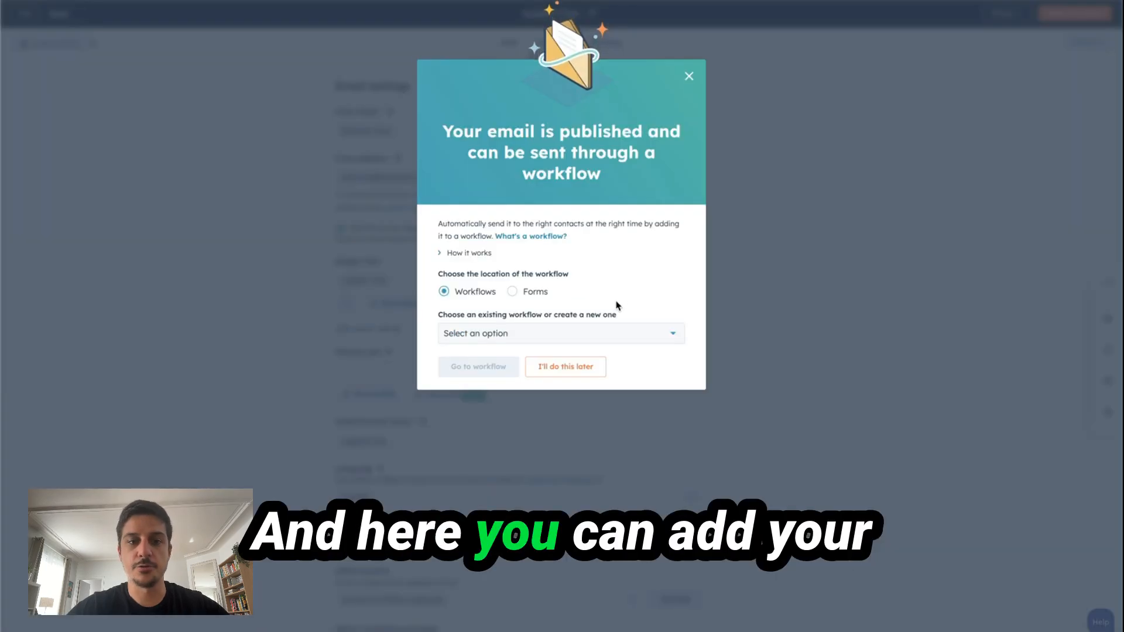
Start a new contact-based blank workflow from the published-email popup.
{"action": "left_click", "coordinate": [561, 334]}
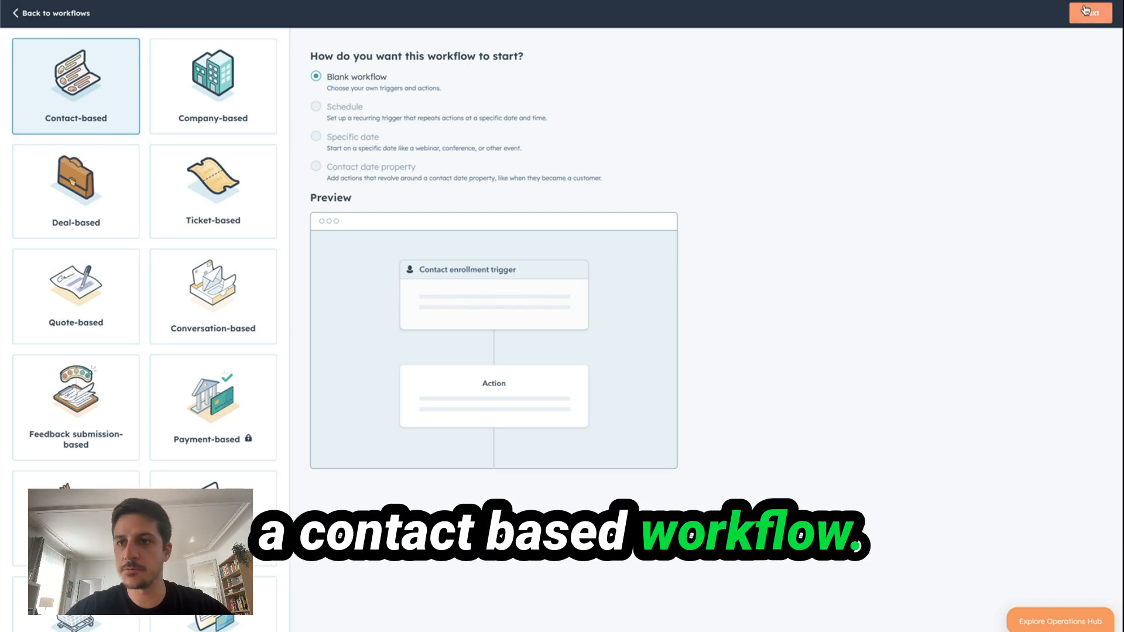
Create the blank workflow and begin an enrollment trigger on filter criteria.
{"action": "left_click", "coordinate": [1090, 12]}
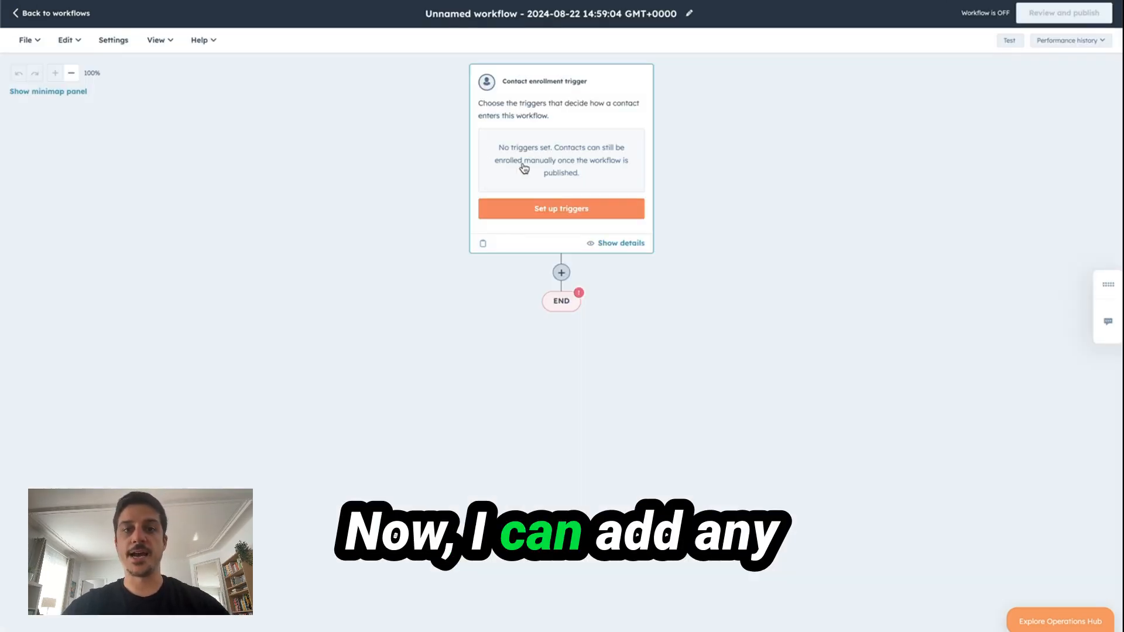
{"action": "left_click", "coordinate": [560, 209]}
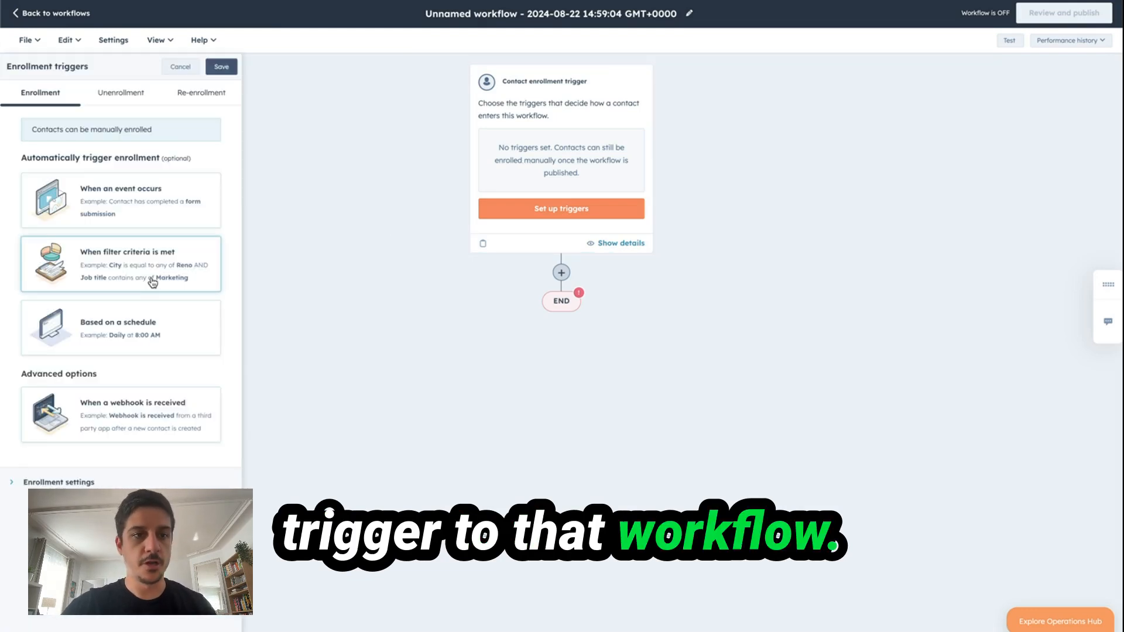
{"action": "left_click", "coordinate": [121, 264]}
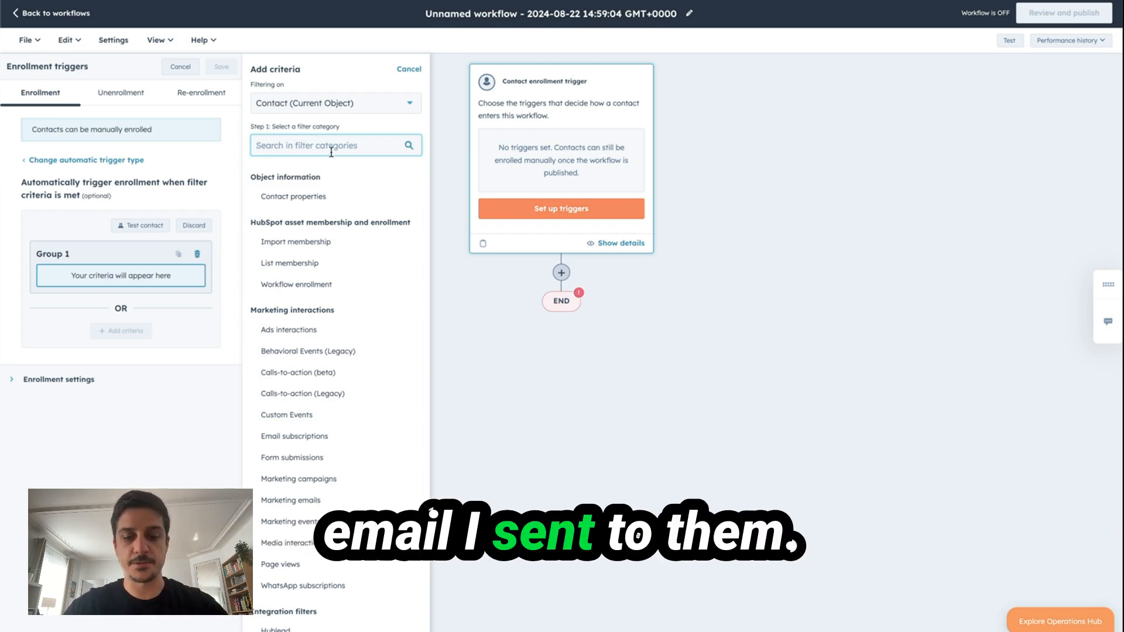
Enroll contacts who clicked a link in the 'subject line' marketing email and save the trigger.
{"action": "left_click", "coordinate": [291, 500]}
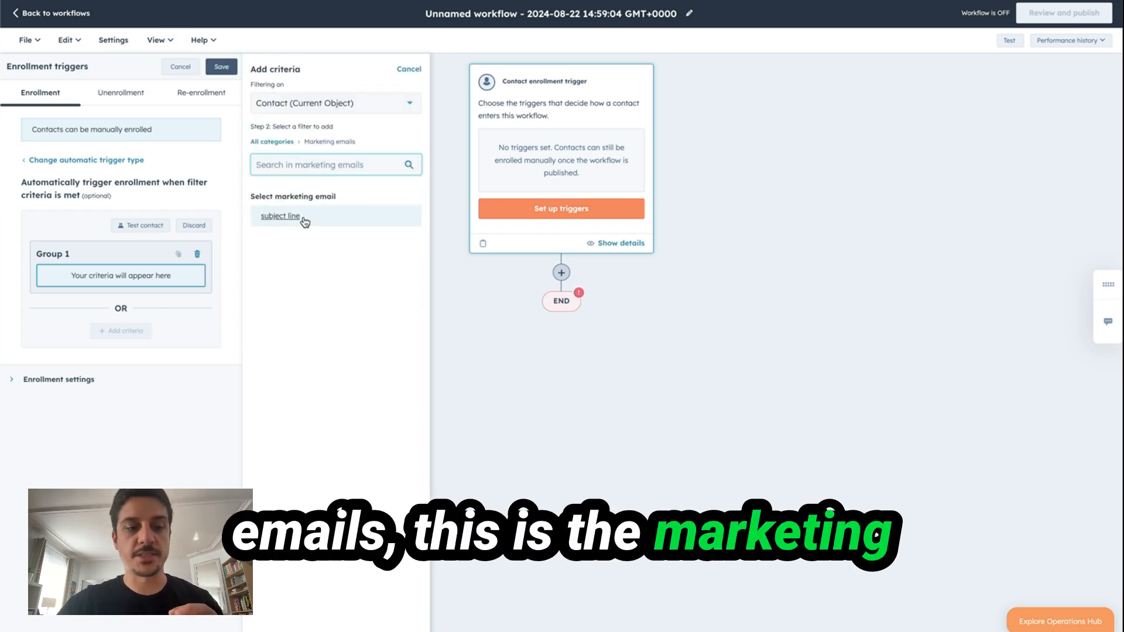
{"action": "left_click", "coordinate": [279, 215]}
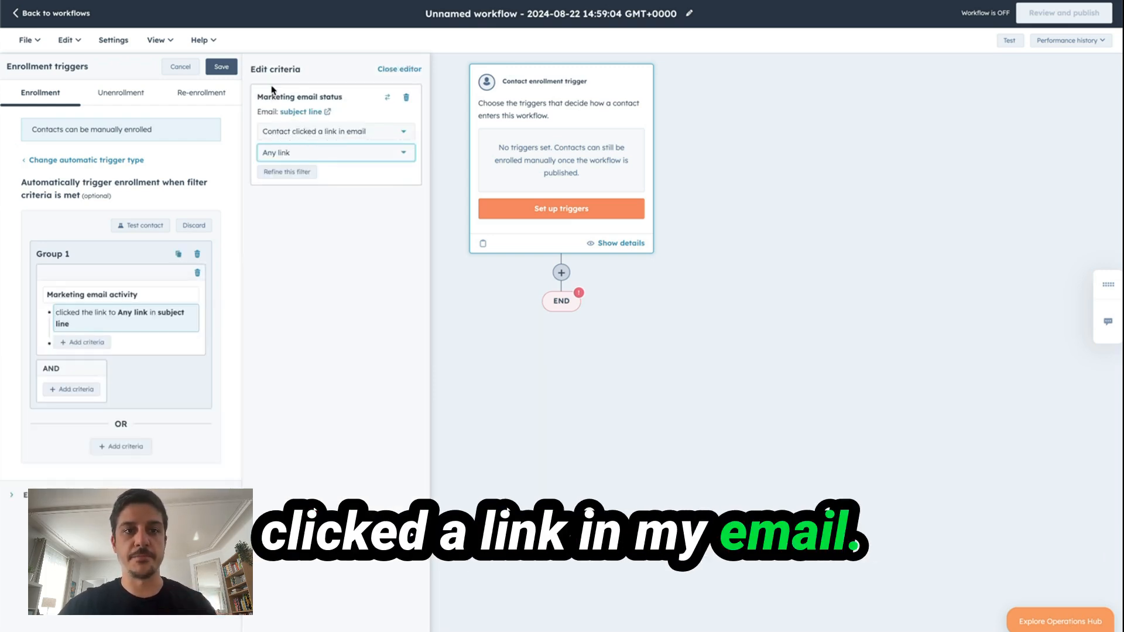
{"action": "left_click", "coordinate": [221, 66]}
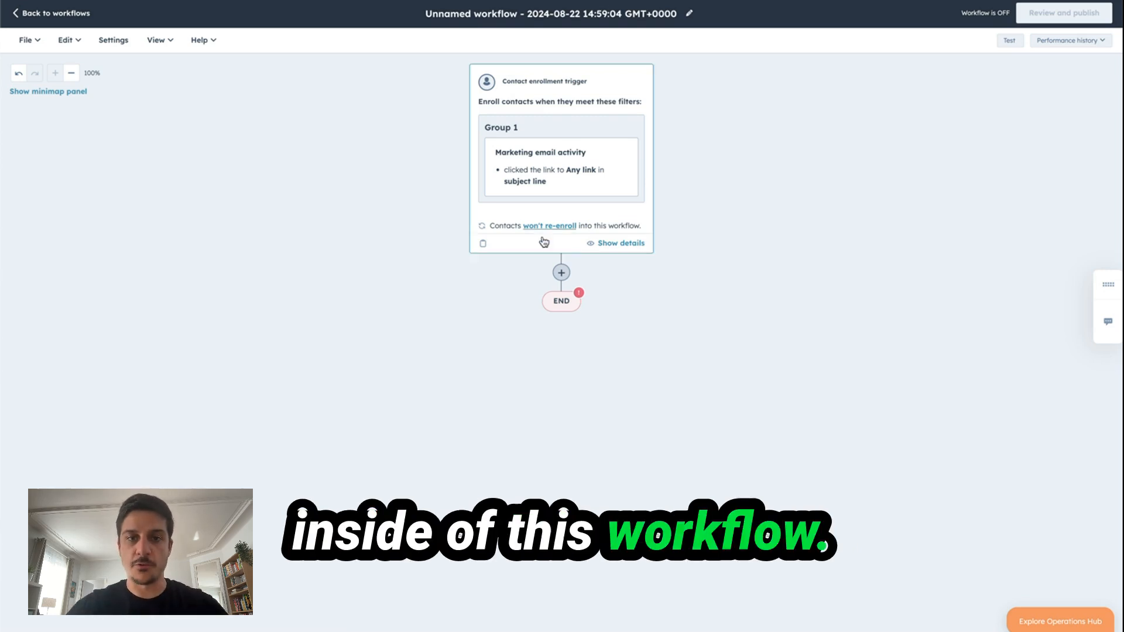
Add contacts to the Leads Tutorial static list and send the 'ebook example' email.
{"action": "left_click", "coordinate": [561, 273]}
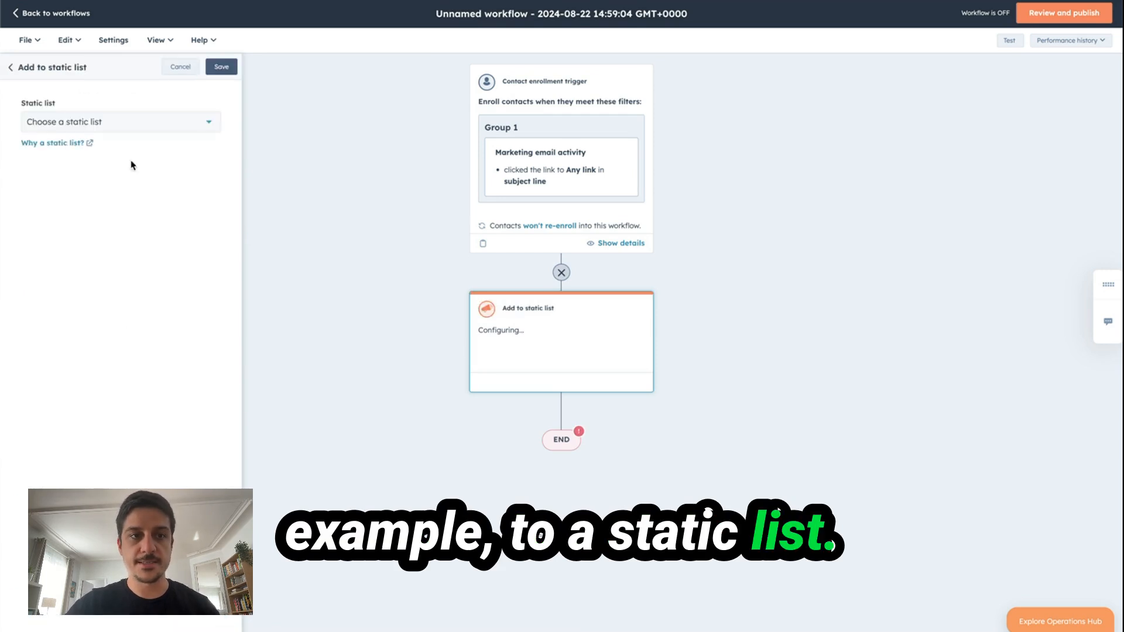
{"action": "left_click", "coordinate": [220, 66]}
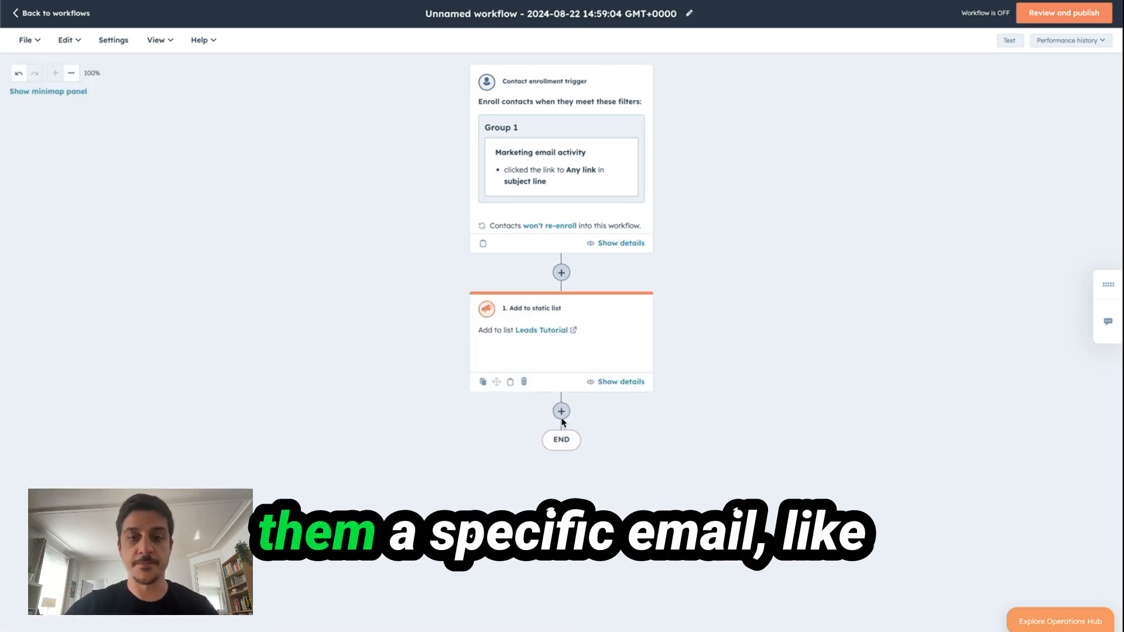
{"action": "left_click", "coordinate": [561, 411]}
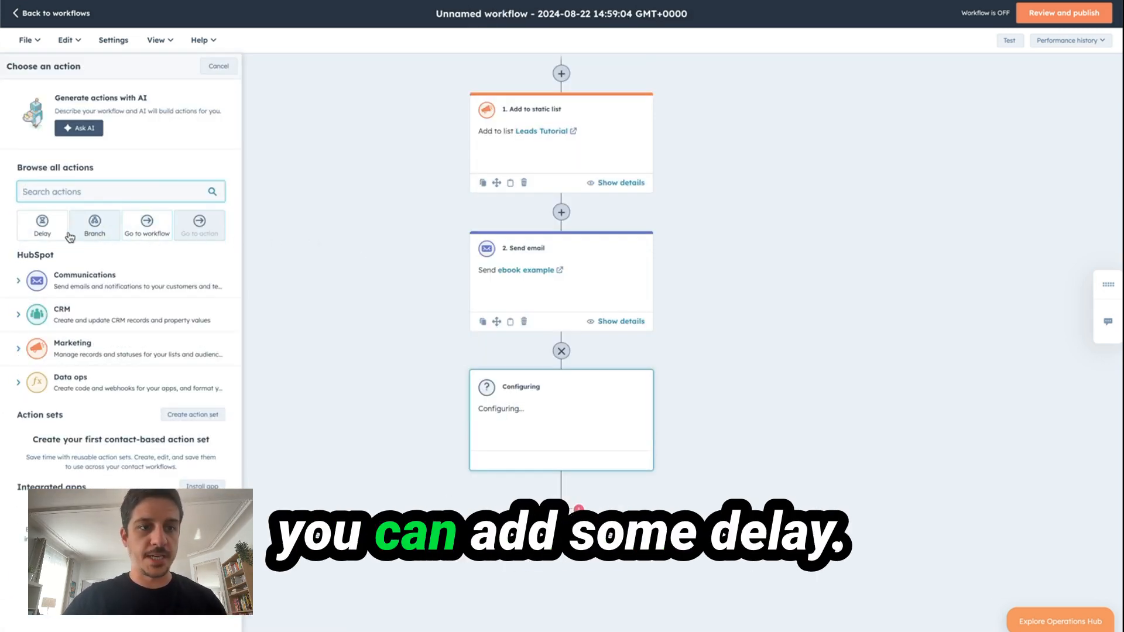
Add a delay action based on a set amount of time of 2 days.
{"action": "left_click", "coordinate": [42, 224]}
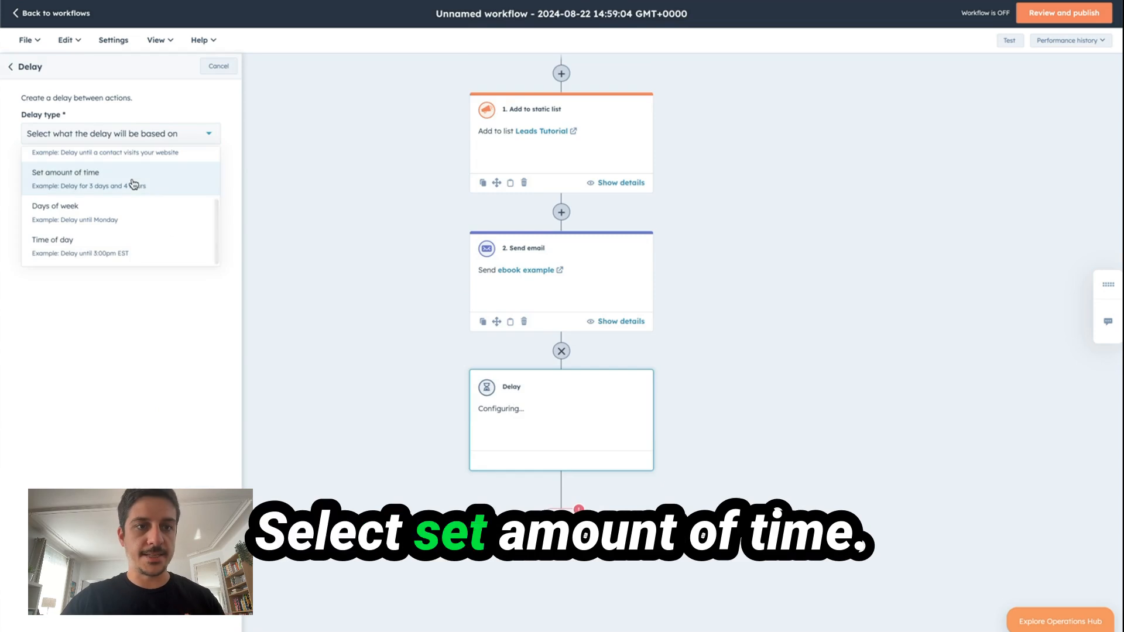
{"action": "left_click", "coordinate": [65, 172]}
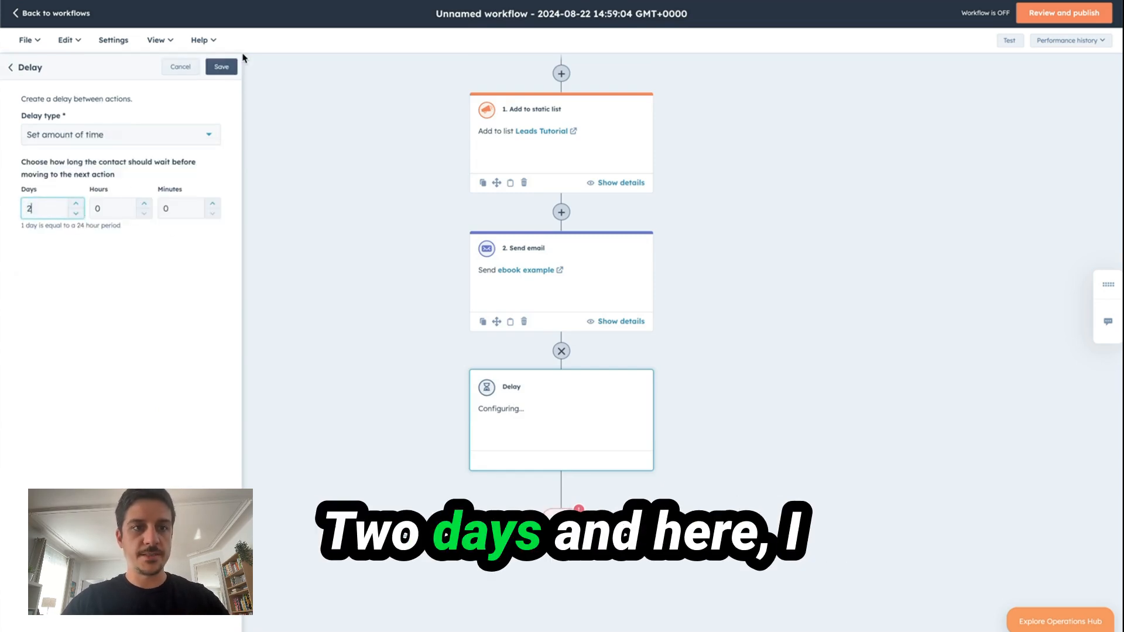
Save the two-day delay and add a task titled 'contact this inbound lead'.
{"action": "left_click", "coordinate": [221, 65]}
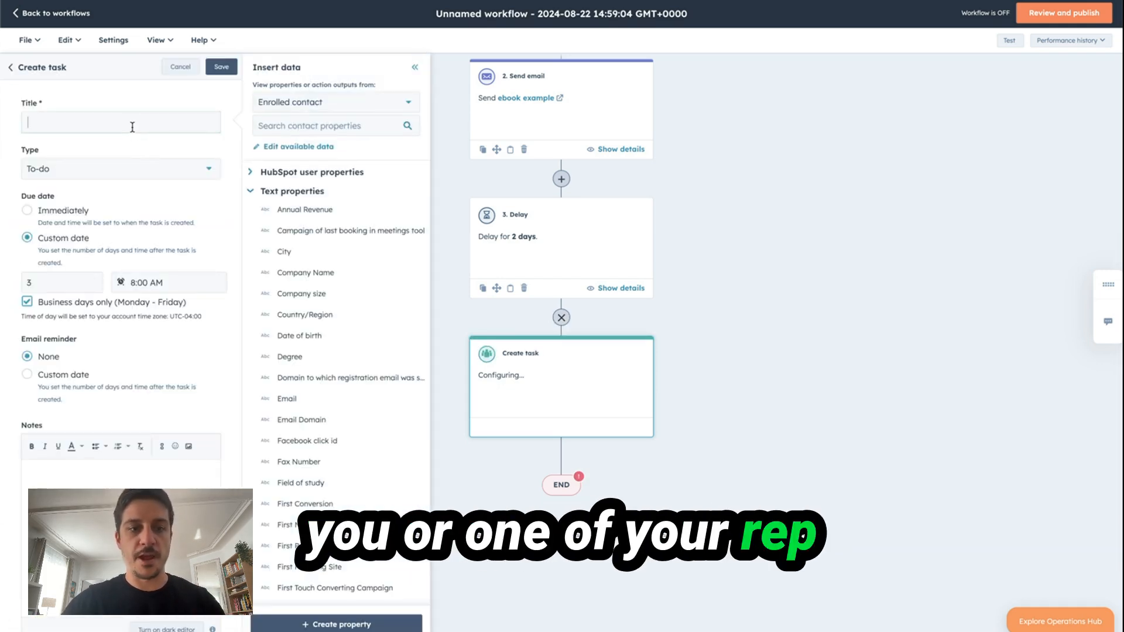
{"action": "type", "text": "contact"}
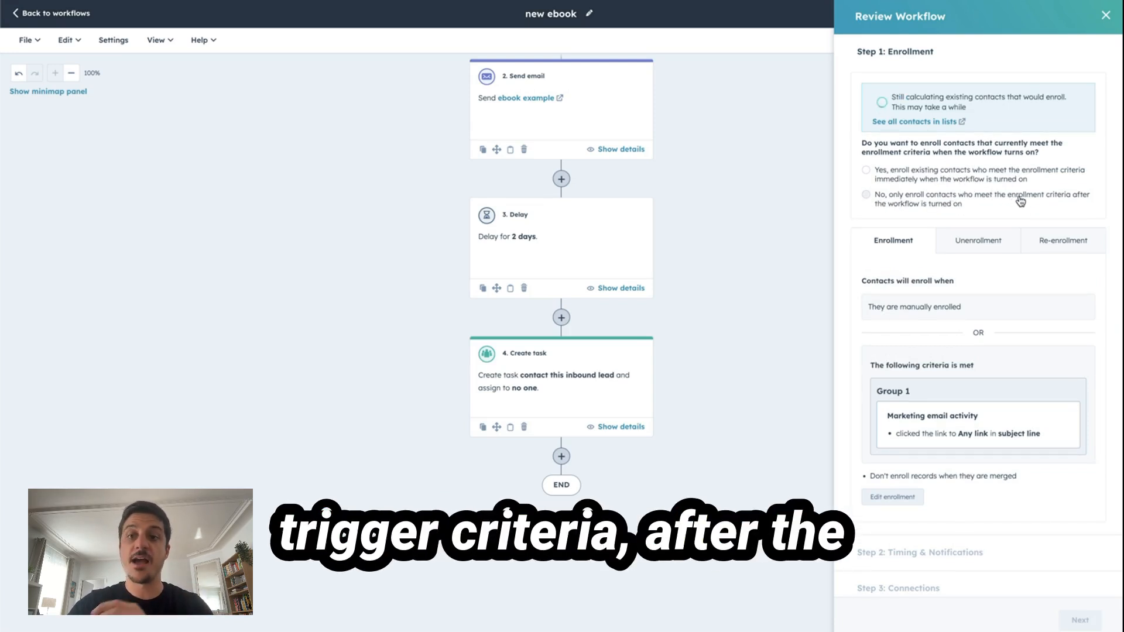
Enroll only contacts qualifying after turn-on and continue to timing and notifications.
{"action": "left_click", "coordinate": [866, 196]}
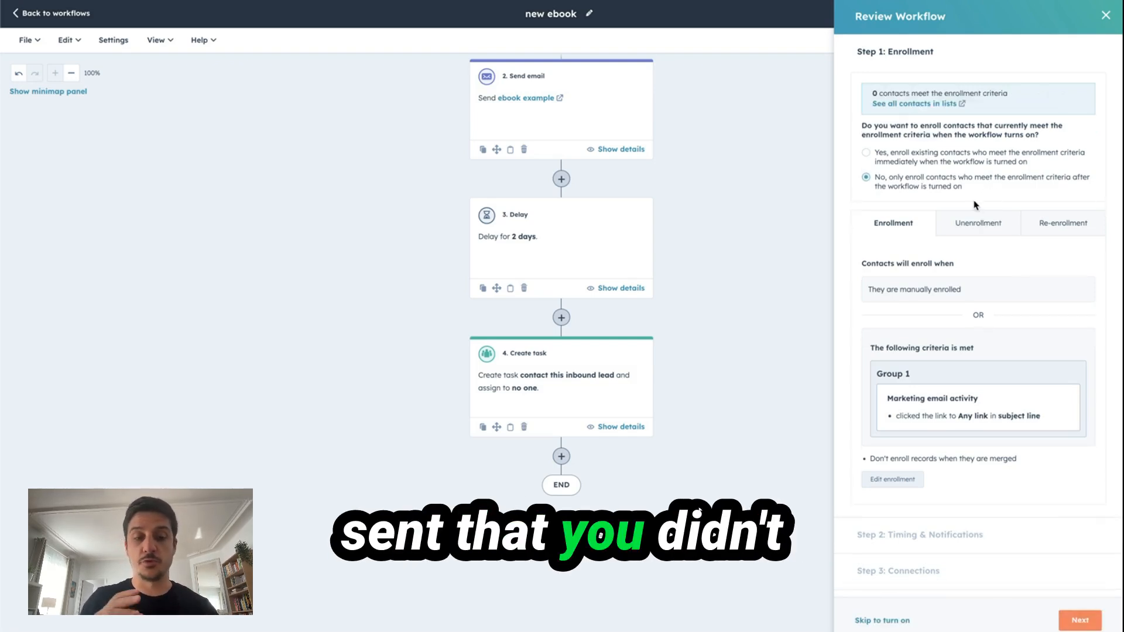
{"action": "left_click", "coordinate": [1078, 620]}
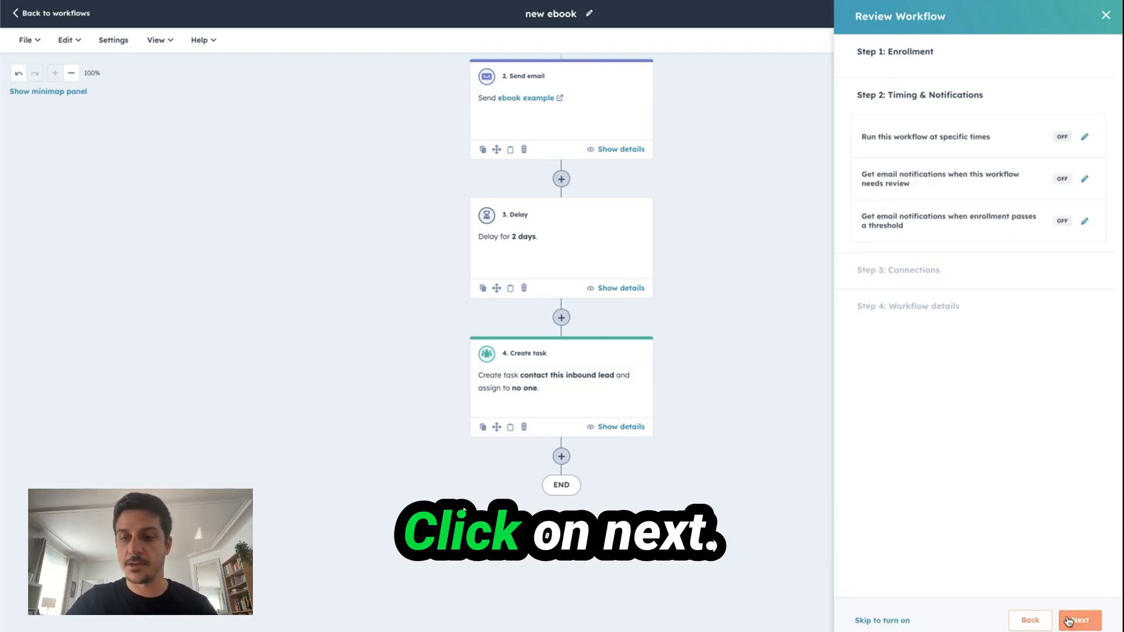